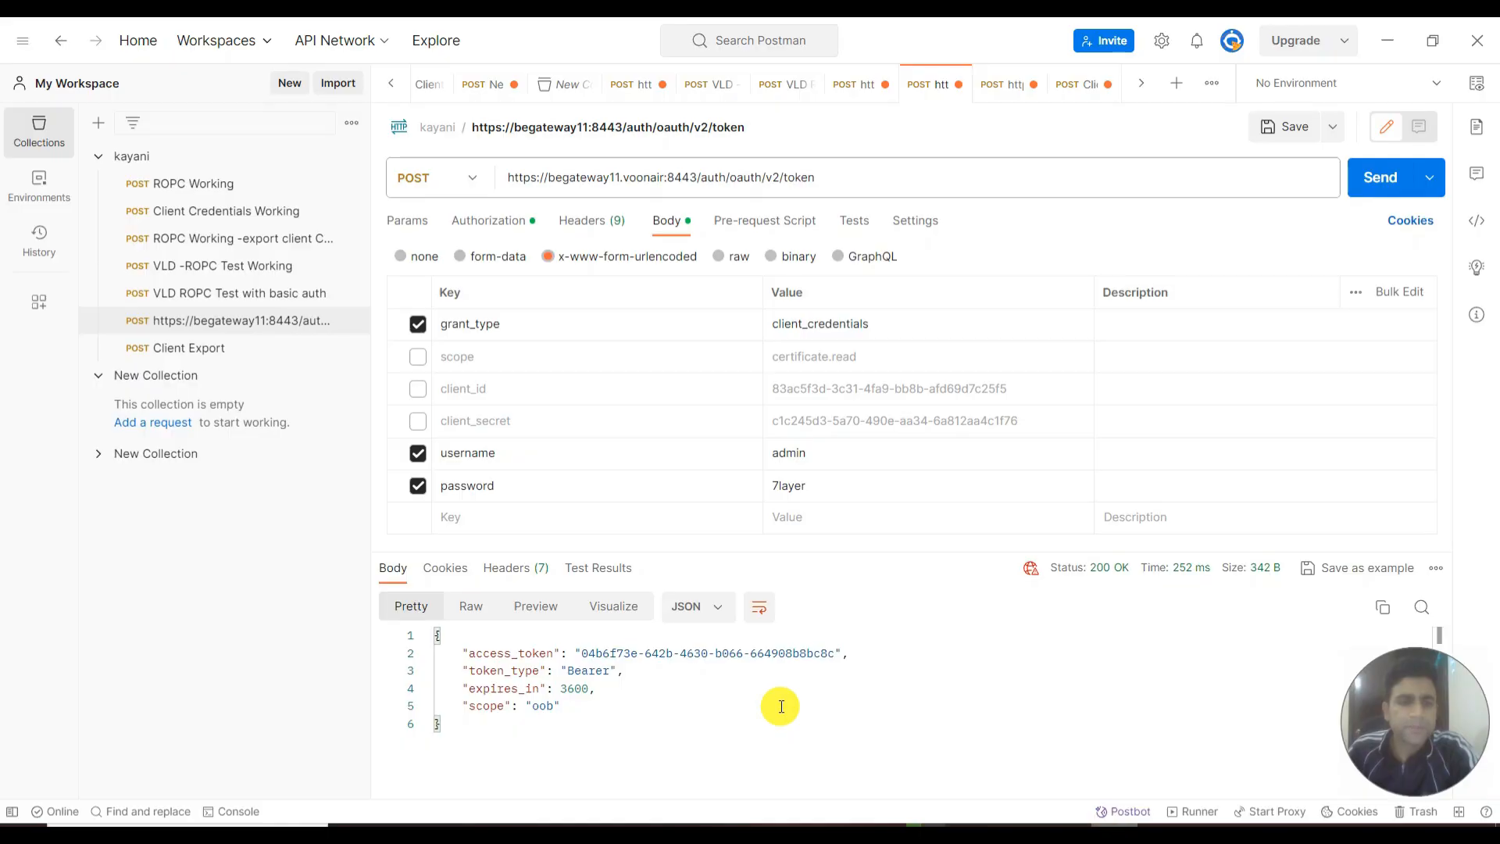
mouse_move(762, 644)
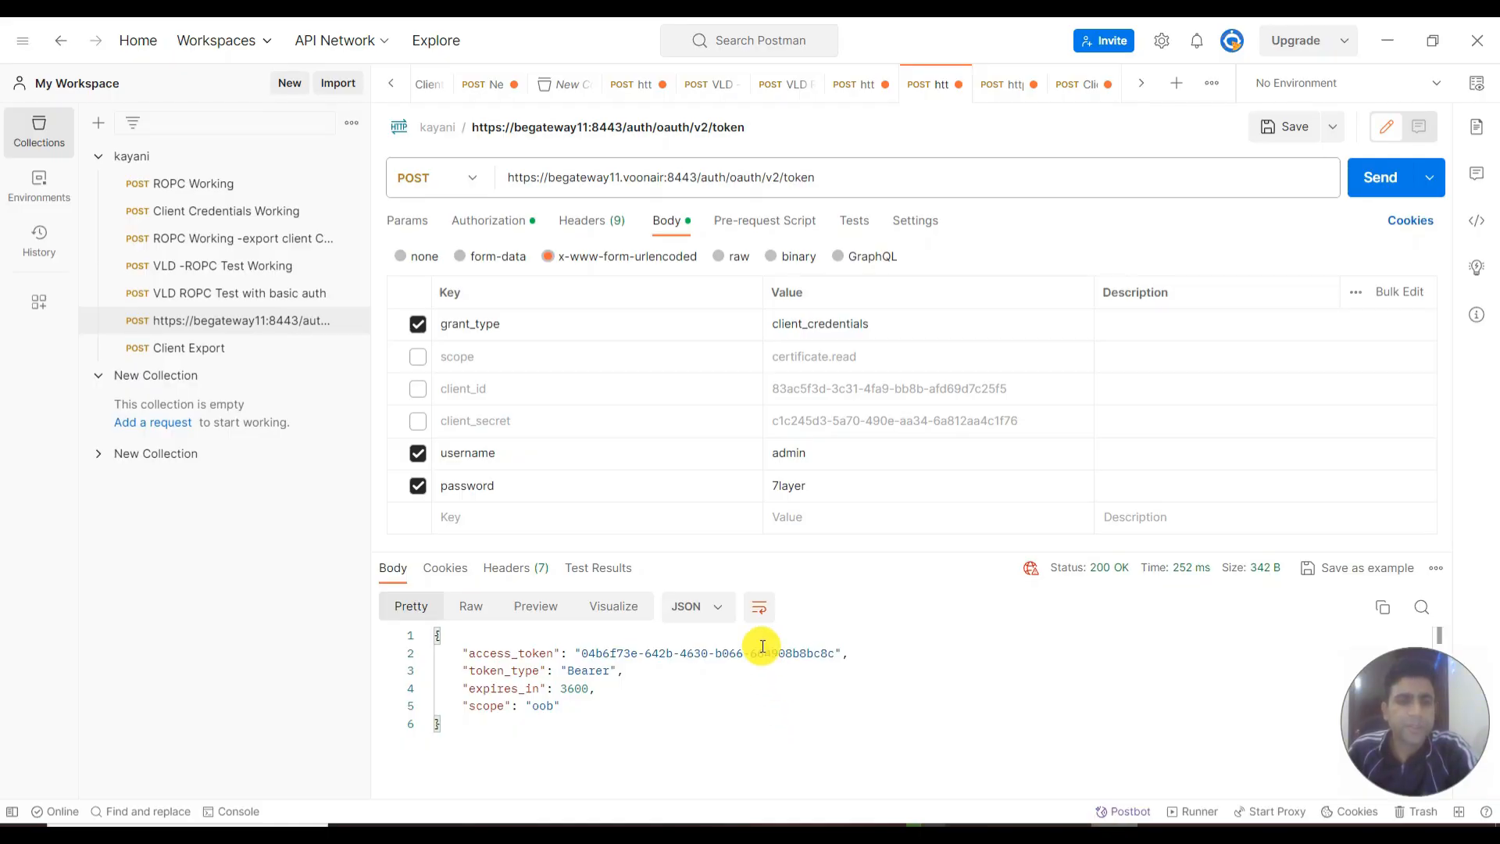
mouse_move(570, 646)
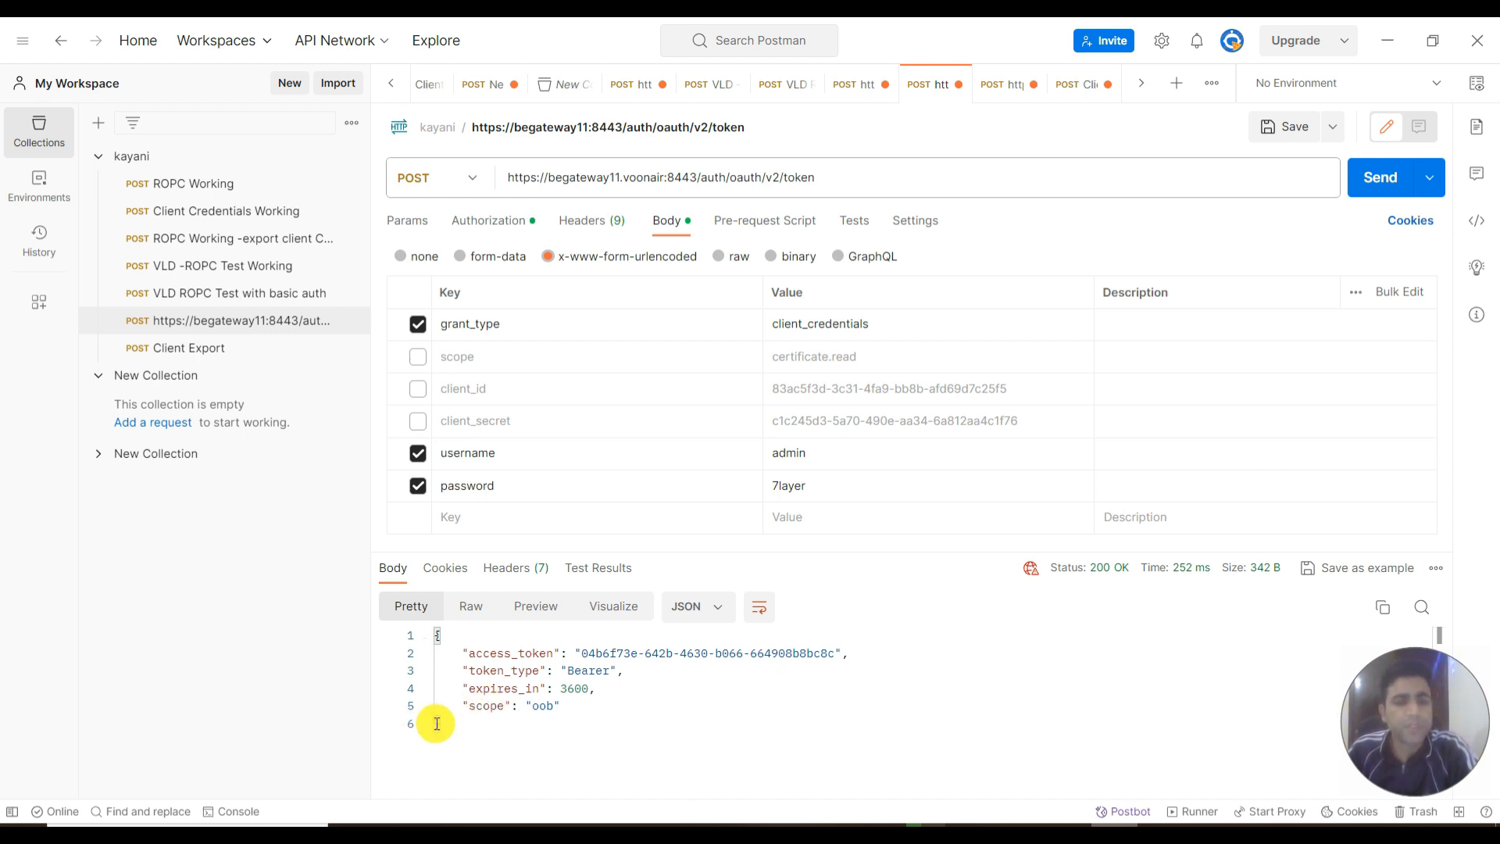
mouse_move(316, 741)
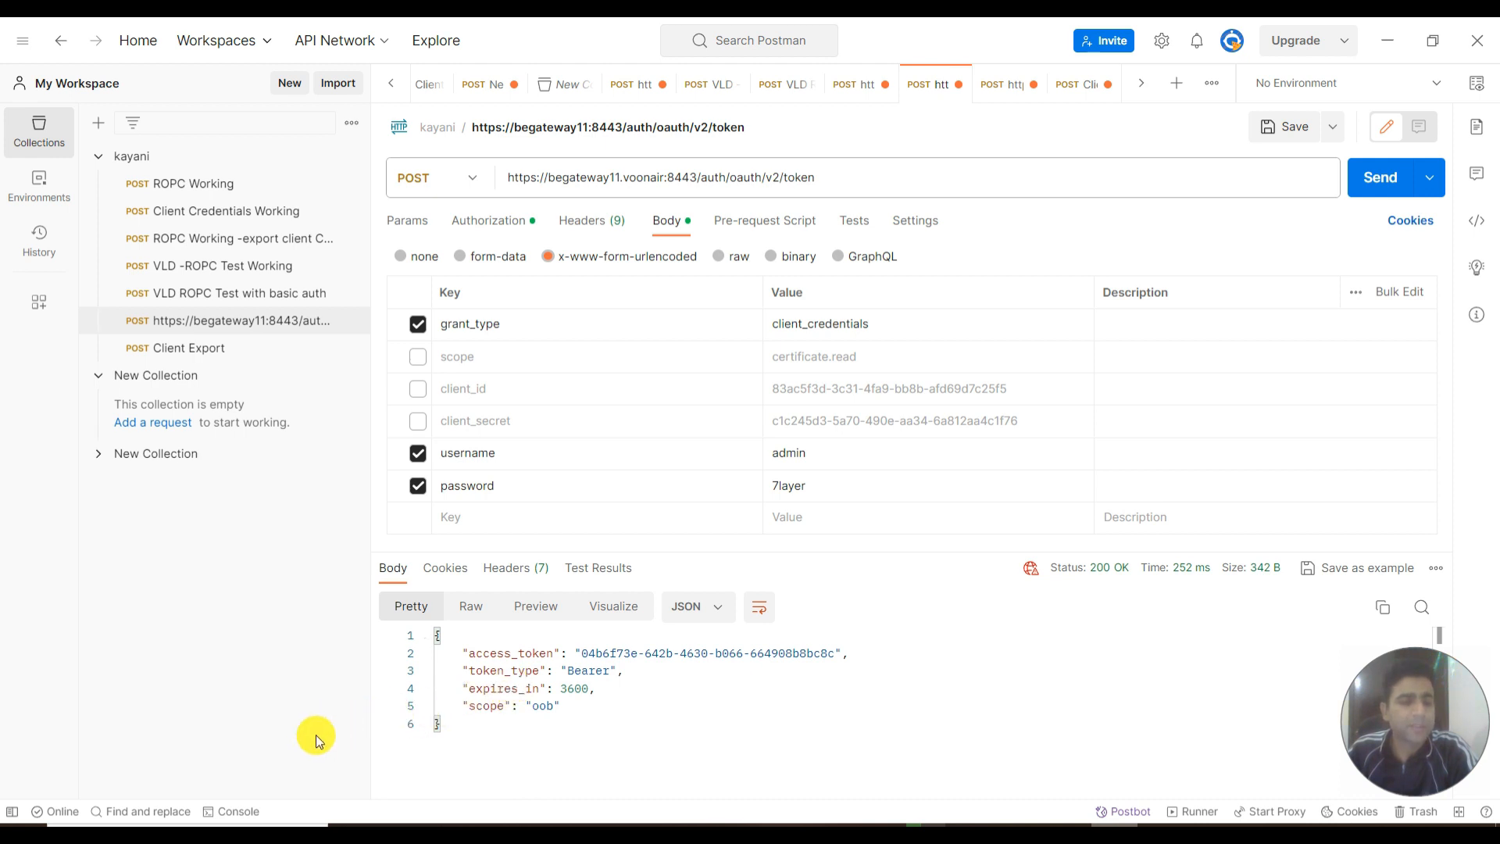
mouse_move(171, 760)
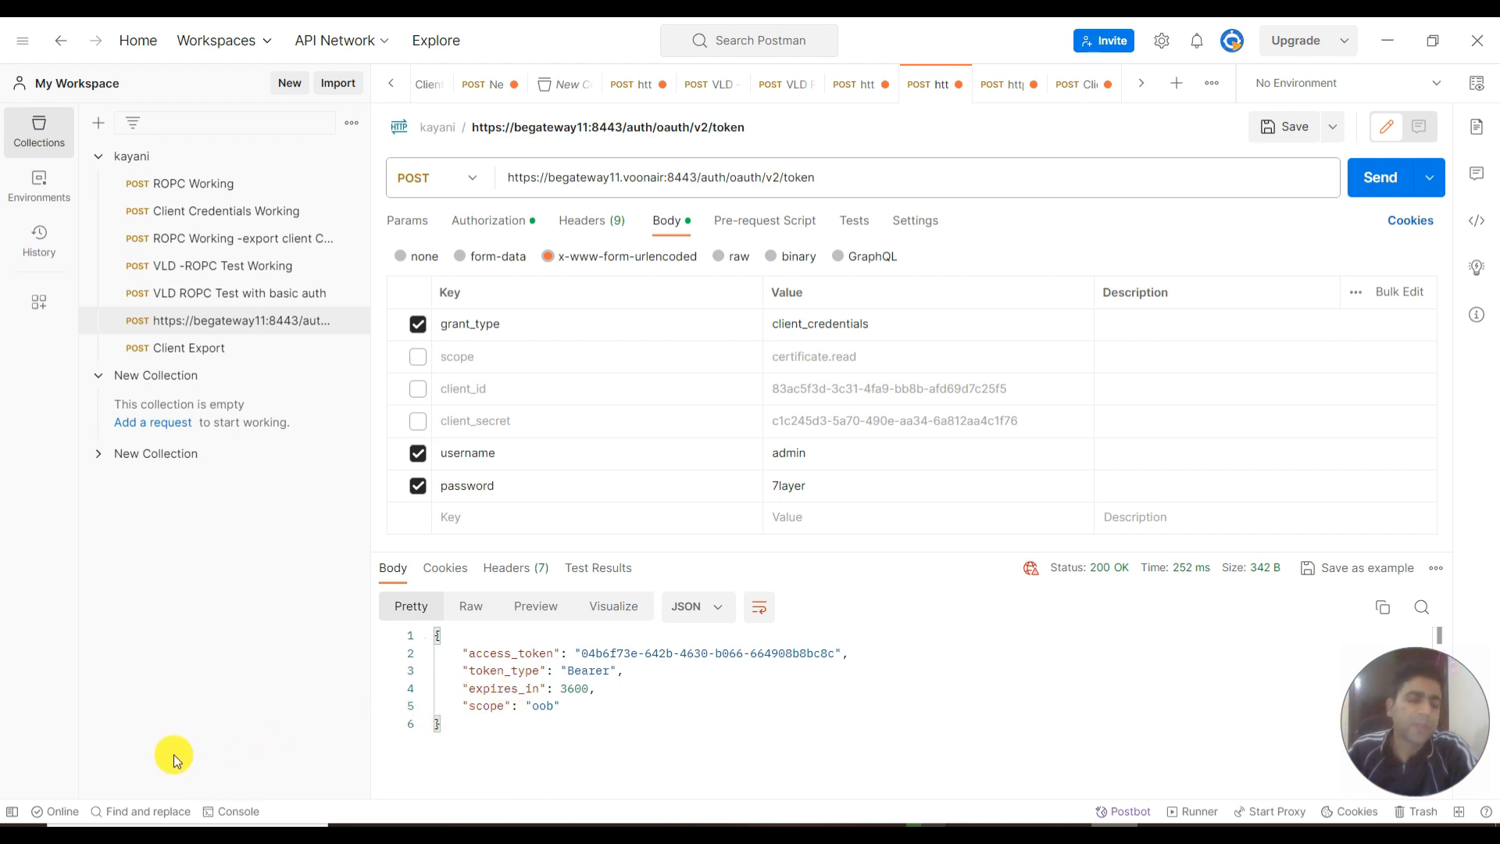
mouse_move(313, 687)
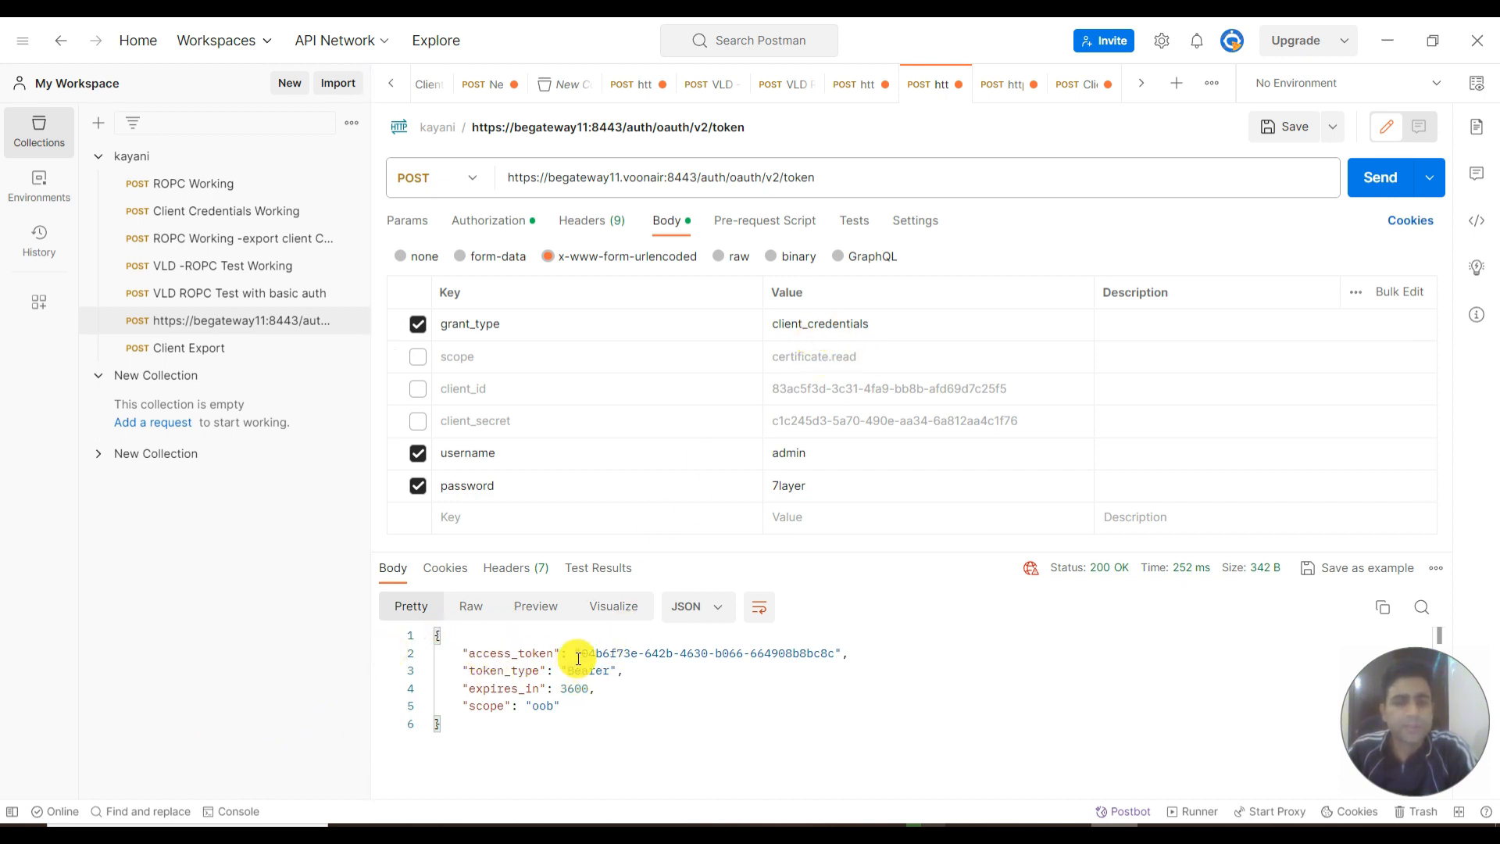
Step: Review the Authorization settings, confirming Basic Auth uses the TestClient key and secret
left_click_drag(564, 653, 716, 670)
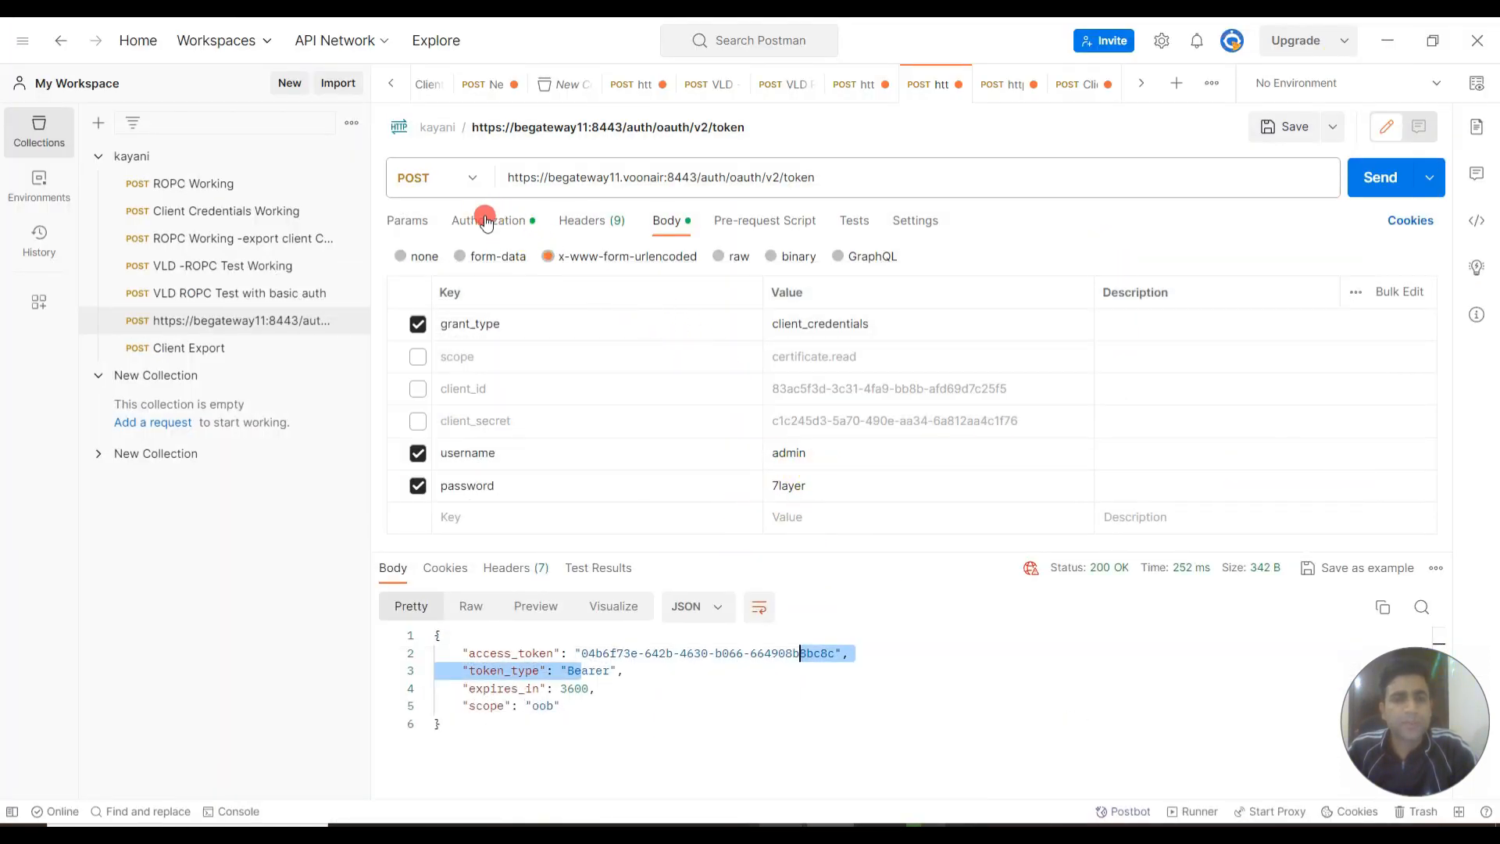
left_click(490, 220)
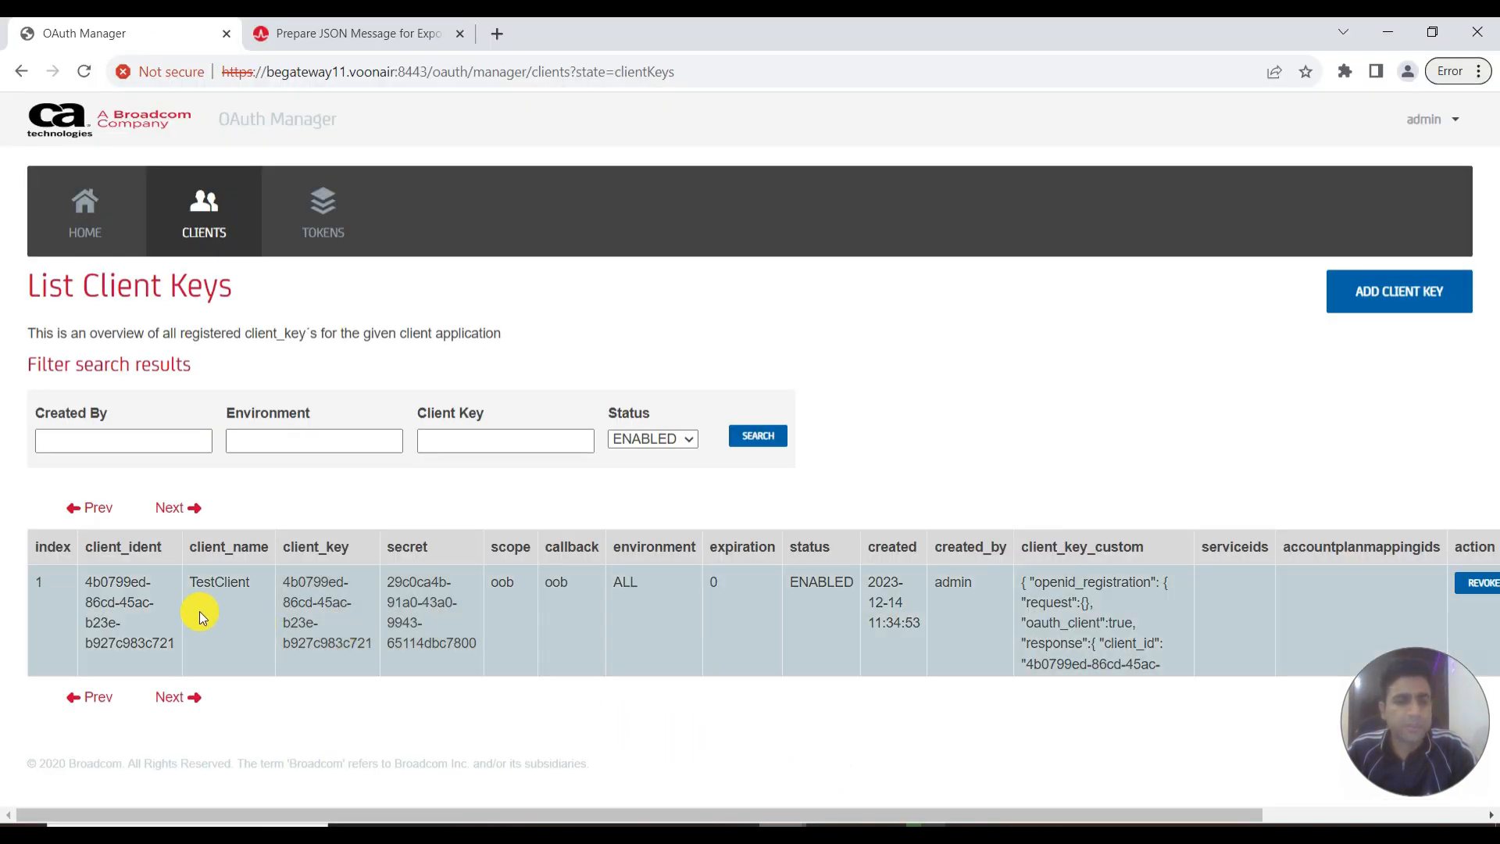
mouse_move(1223, 183)
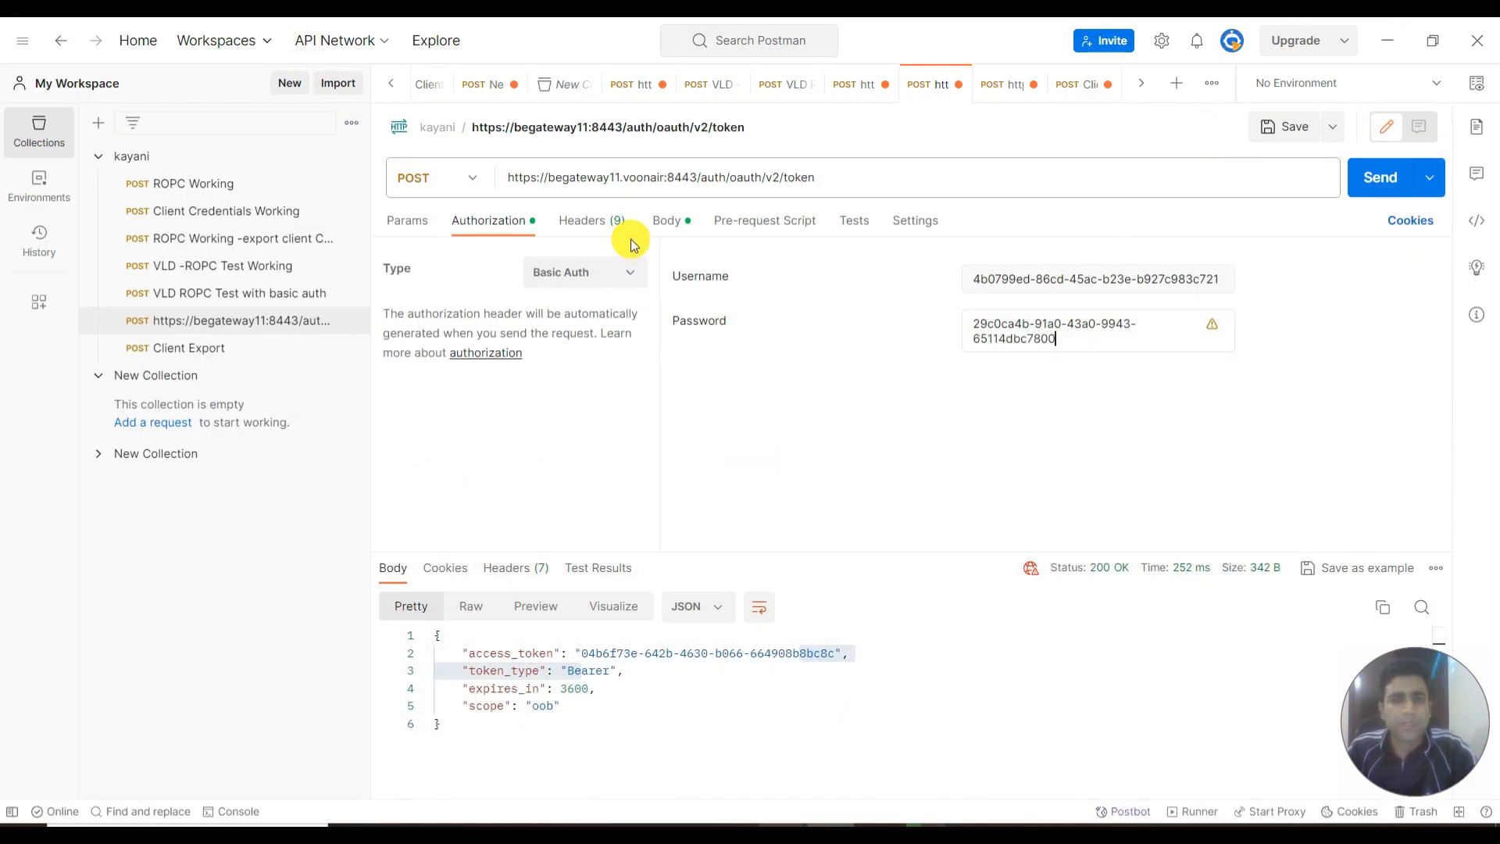
Step: Change the body's grant_type value from client_credentials to password
left_click(665, 220)
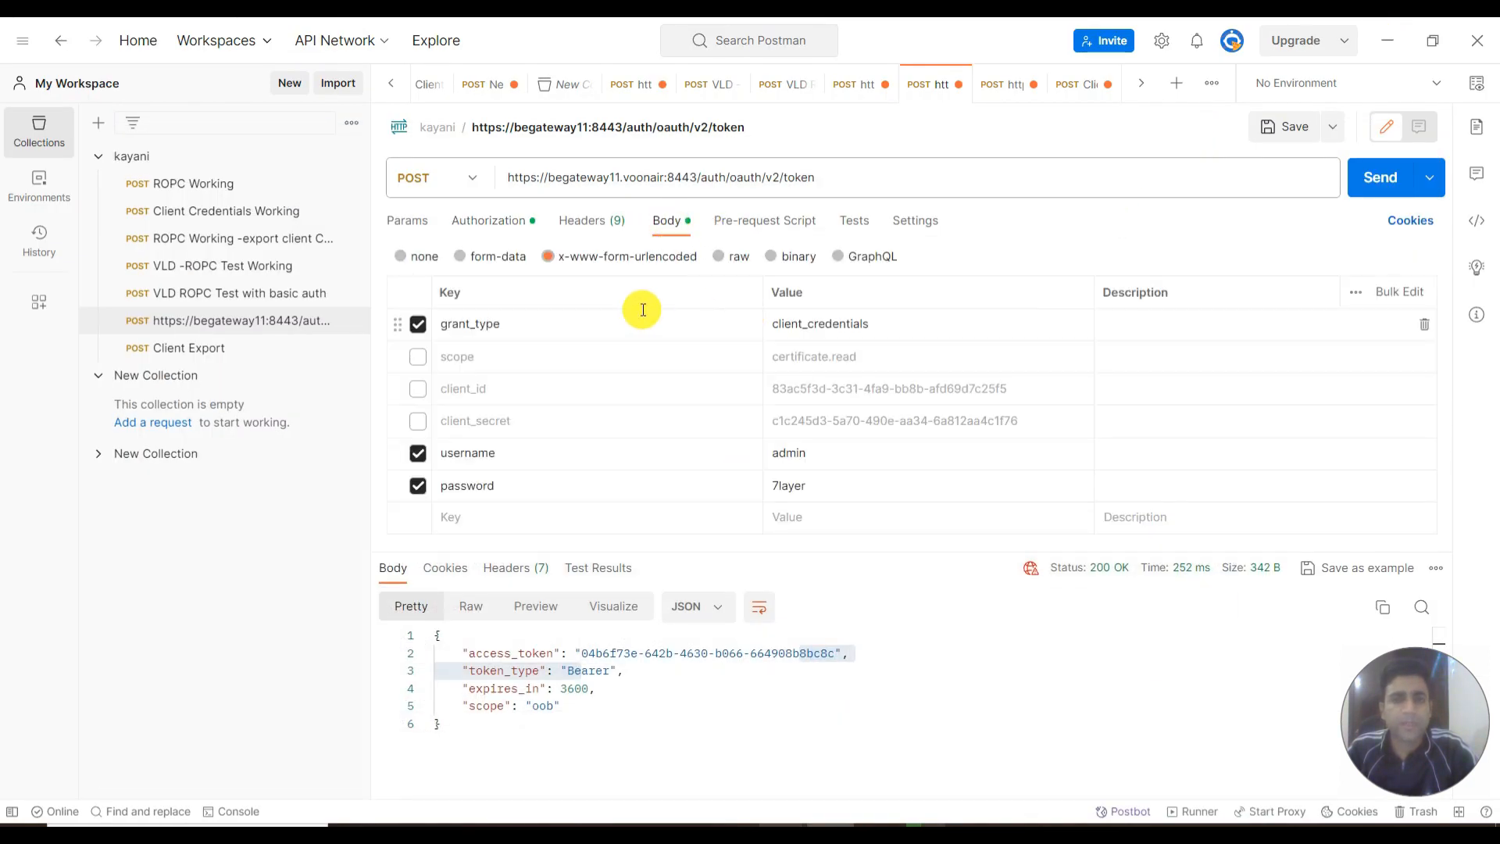
mouse_move(621, 265)
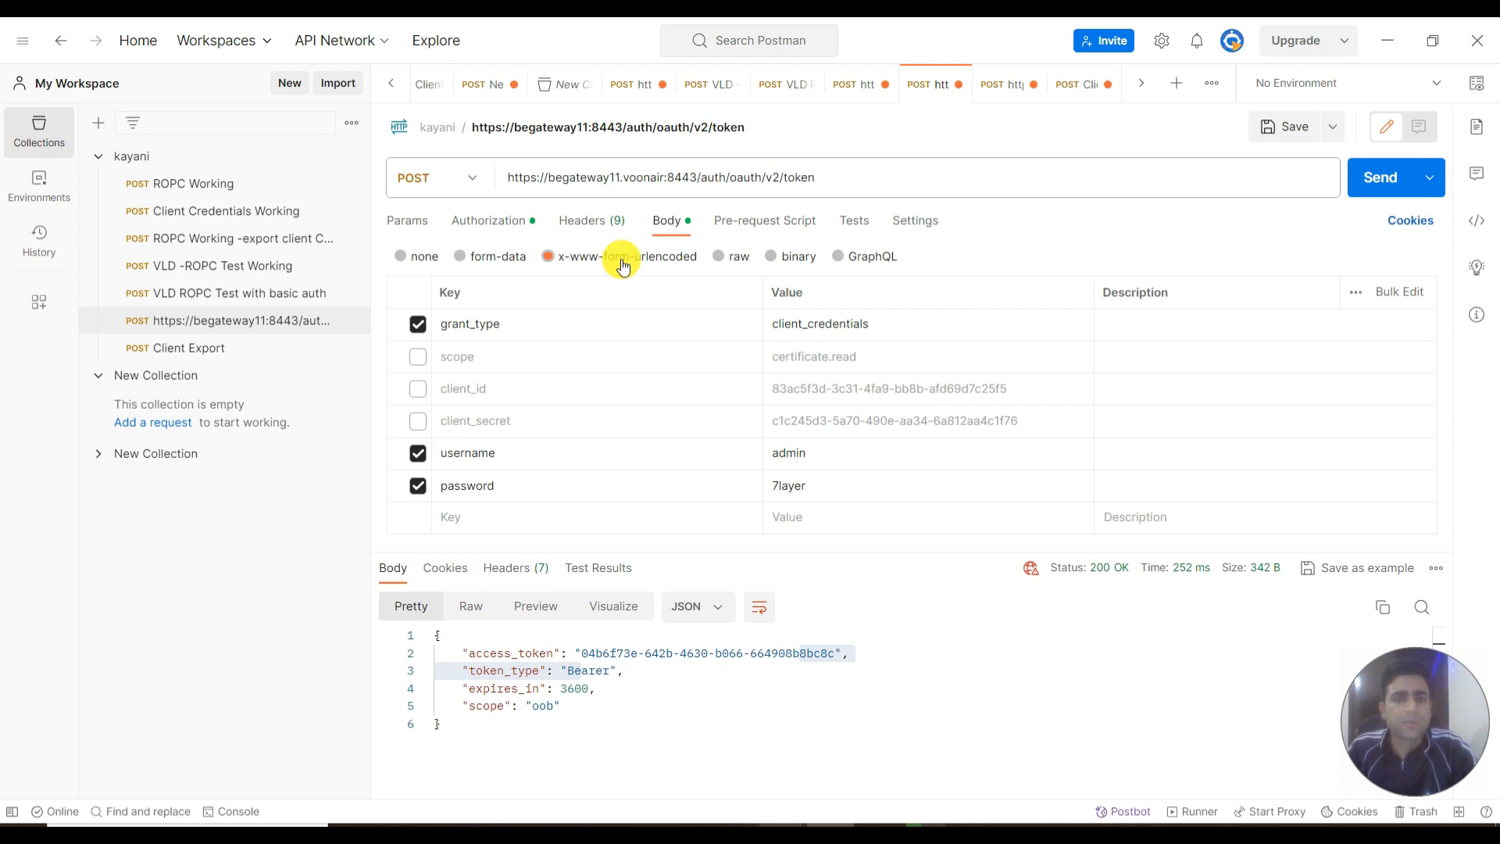
mouse_move(640, 265)
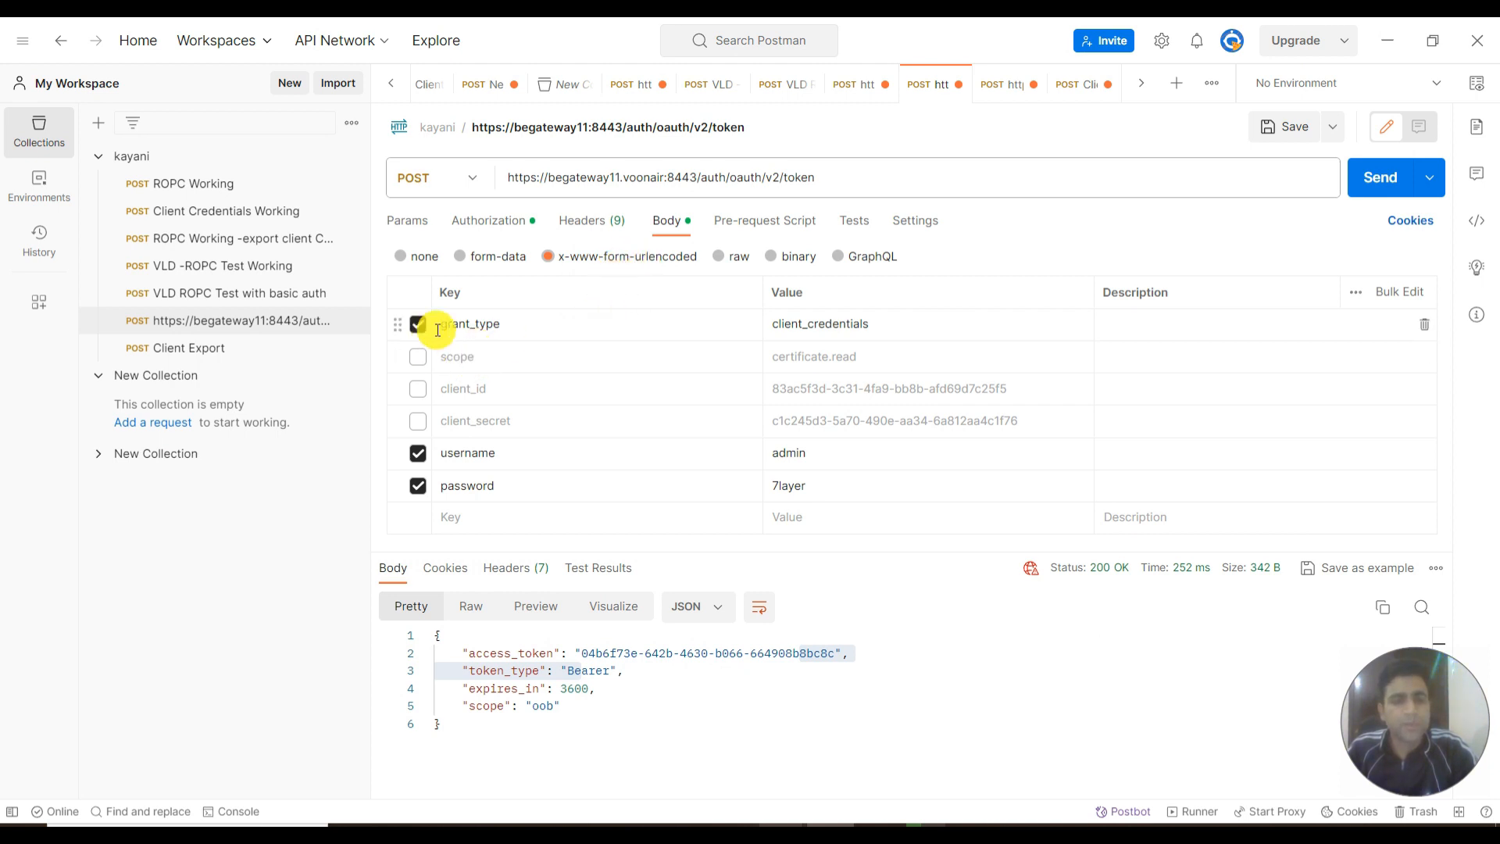
double_click(819, 323)
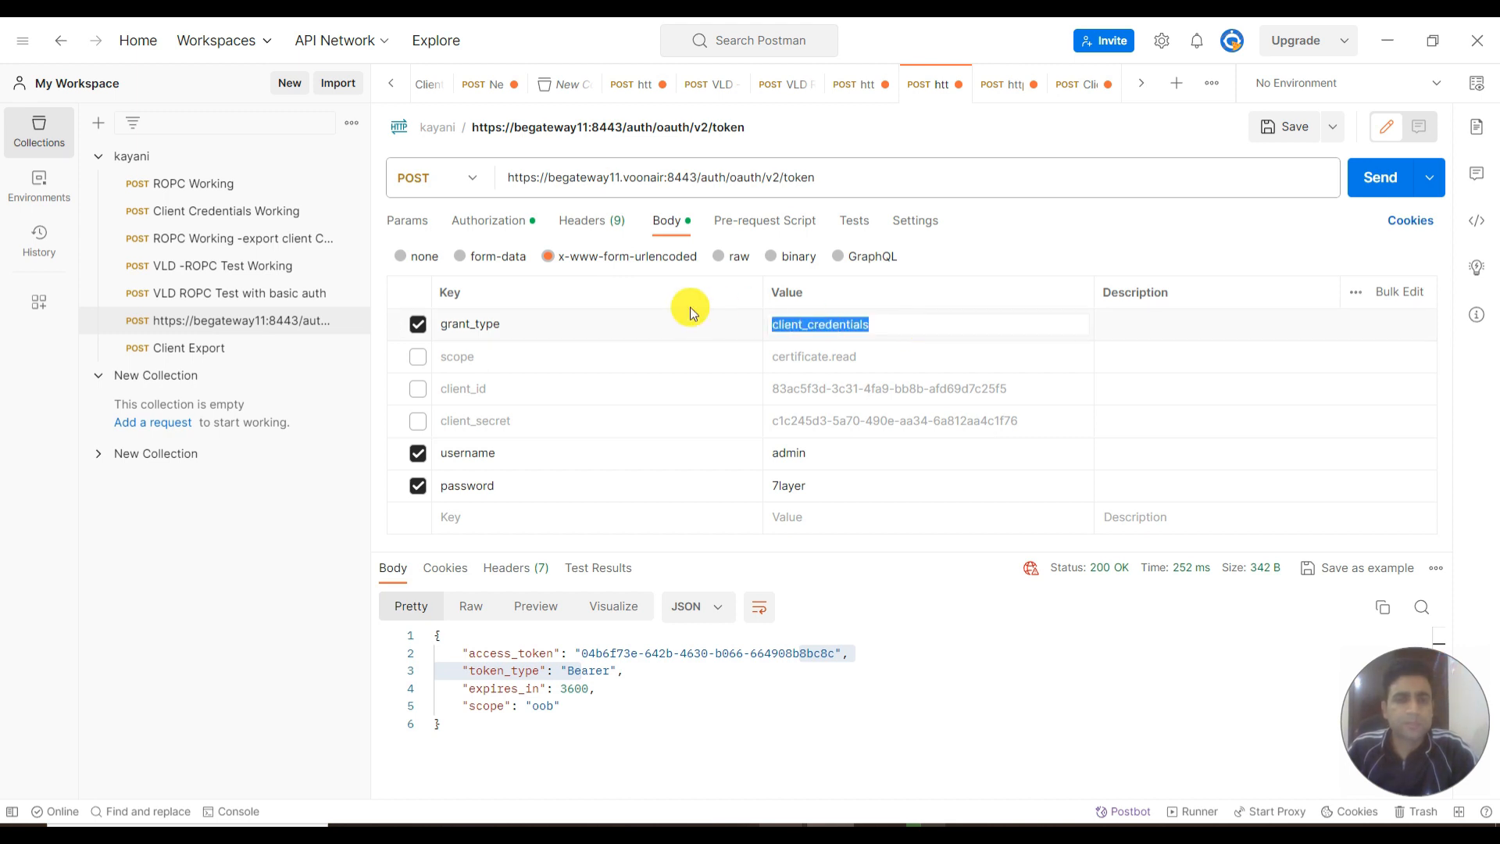
type("password")
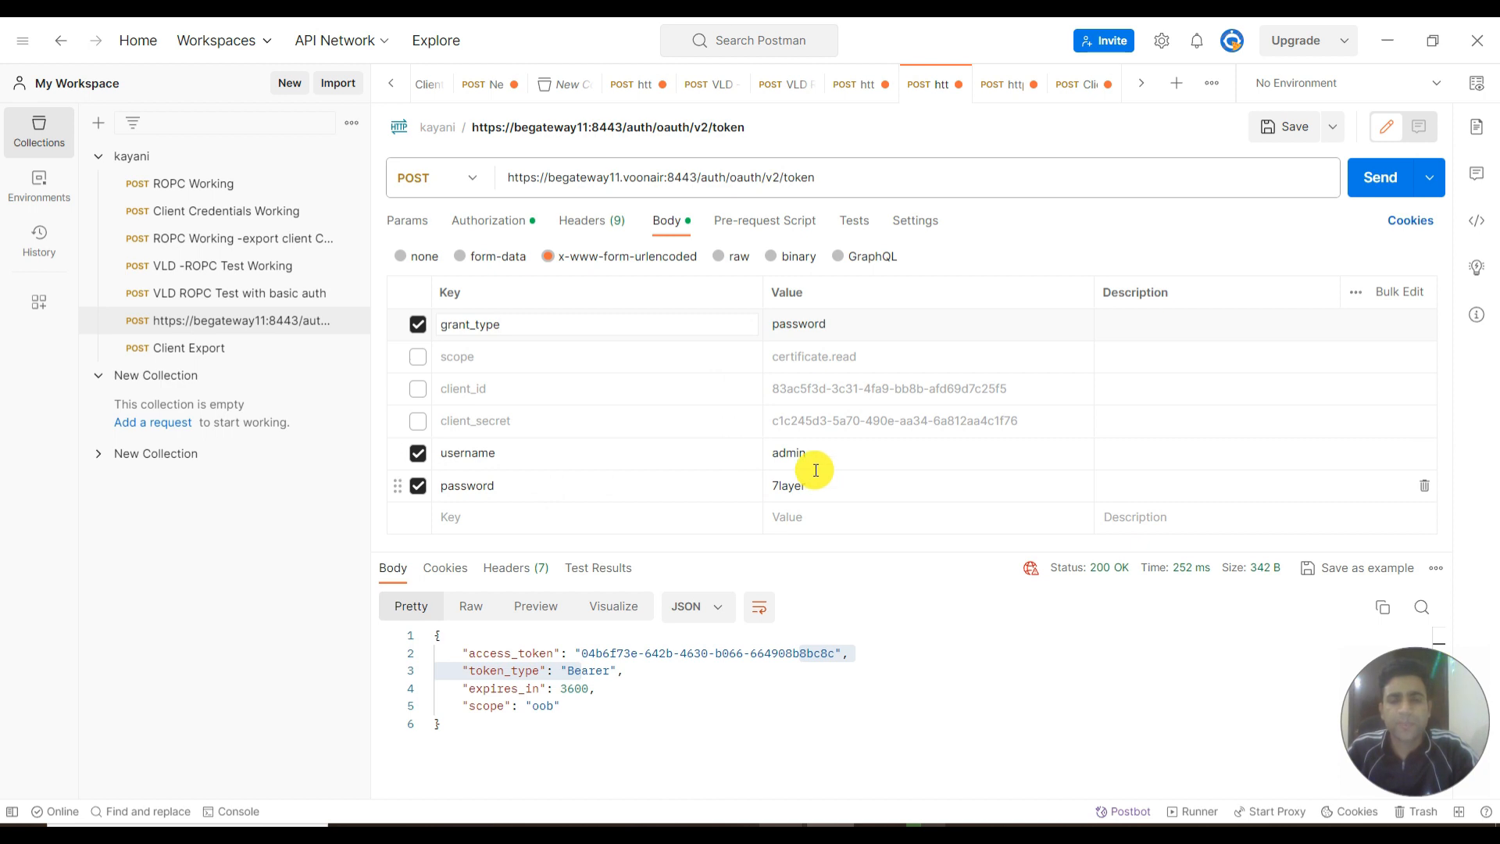
mouse_move(737, 461)
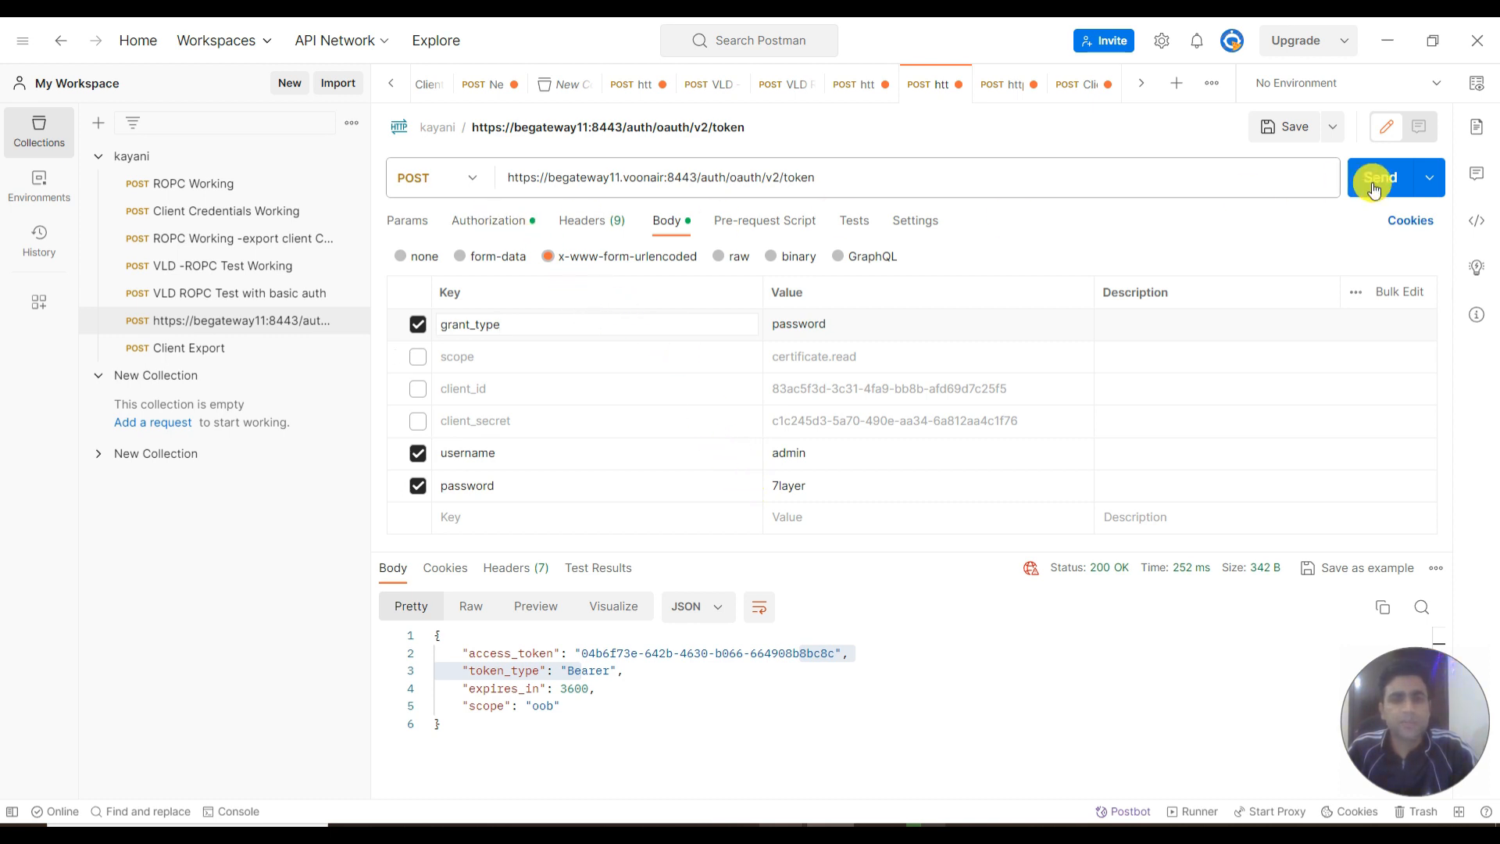
Step: Send the password-grant request repeatedly, getting 200 OK with access and refresh tokens expiring in 3600 seconds
left_click(1381, 177)
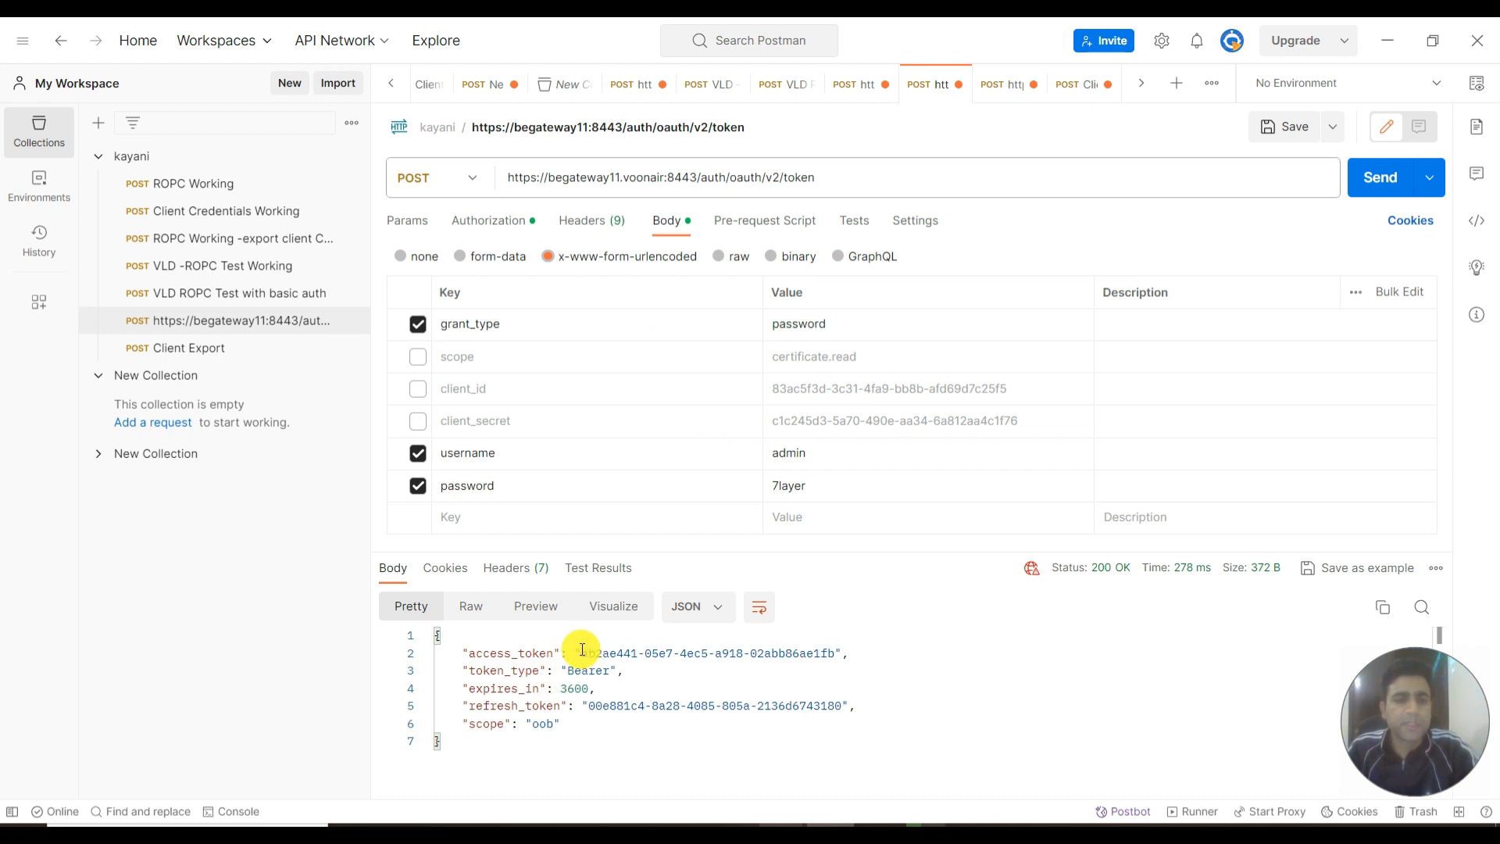
double_click(708, 653)
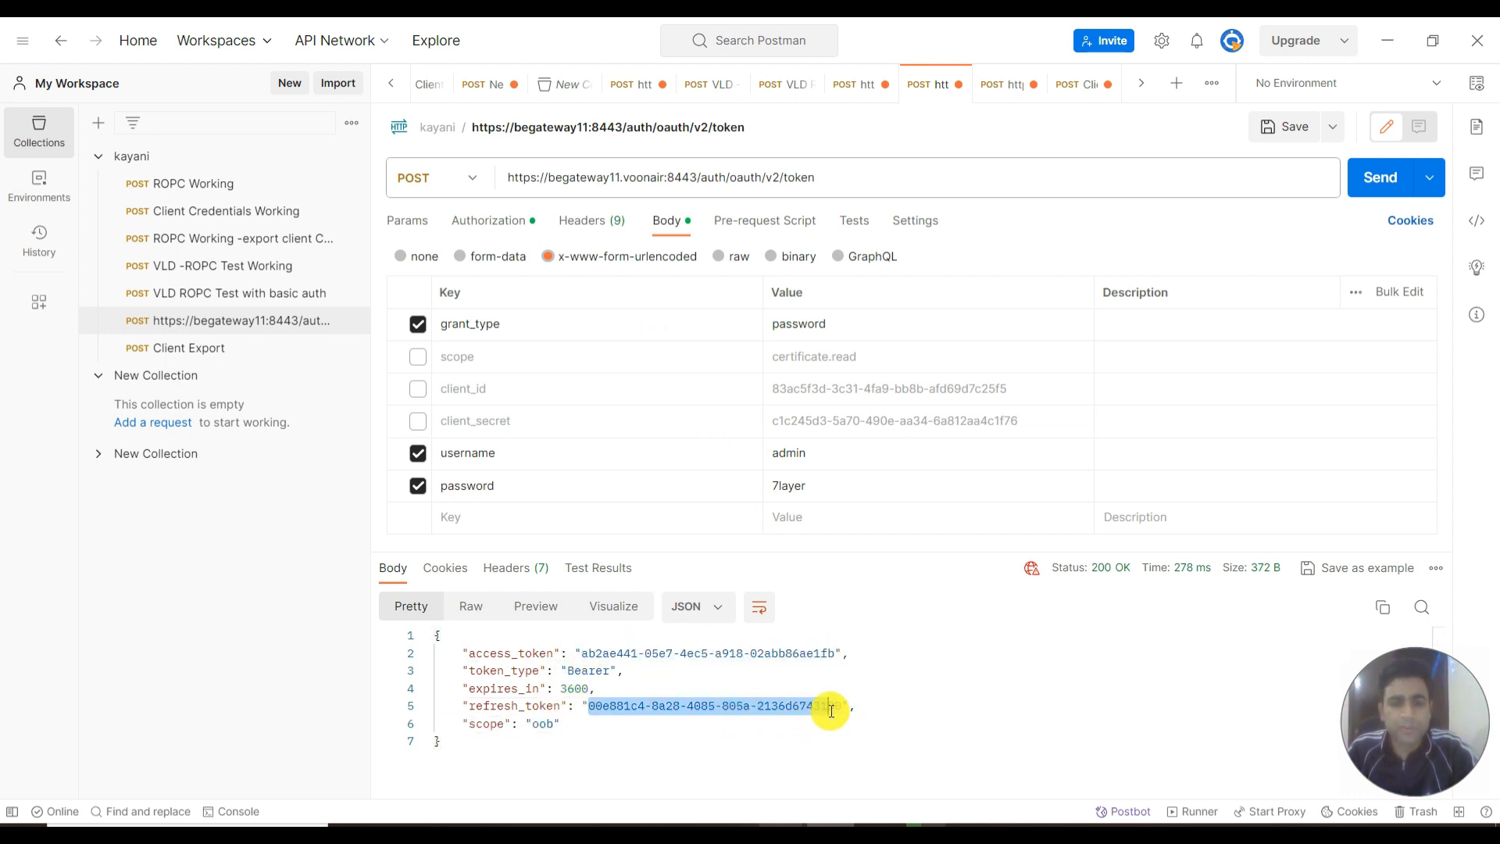
left_click(1380, 177)
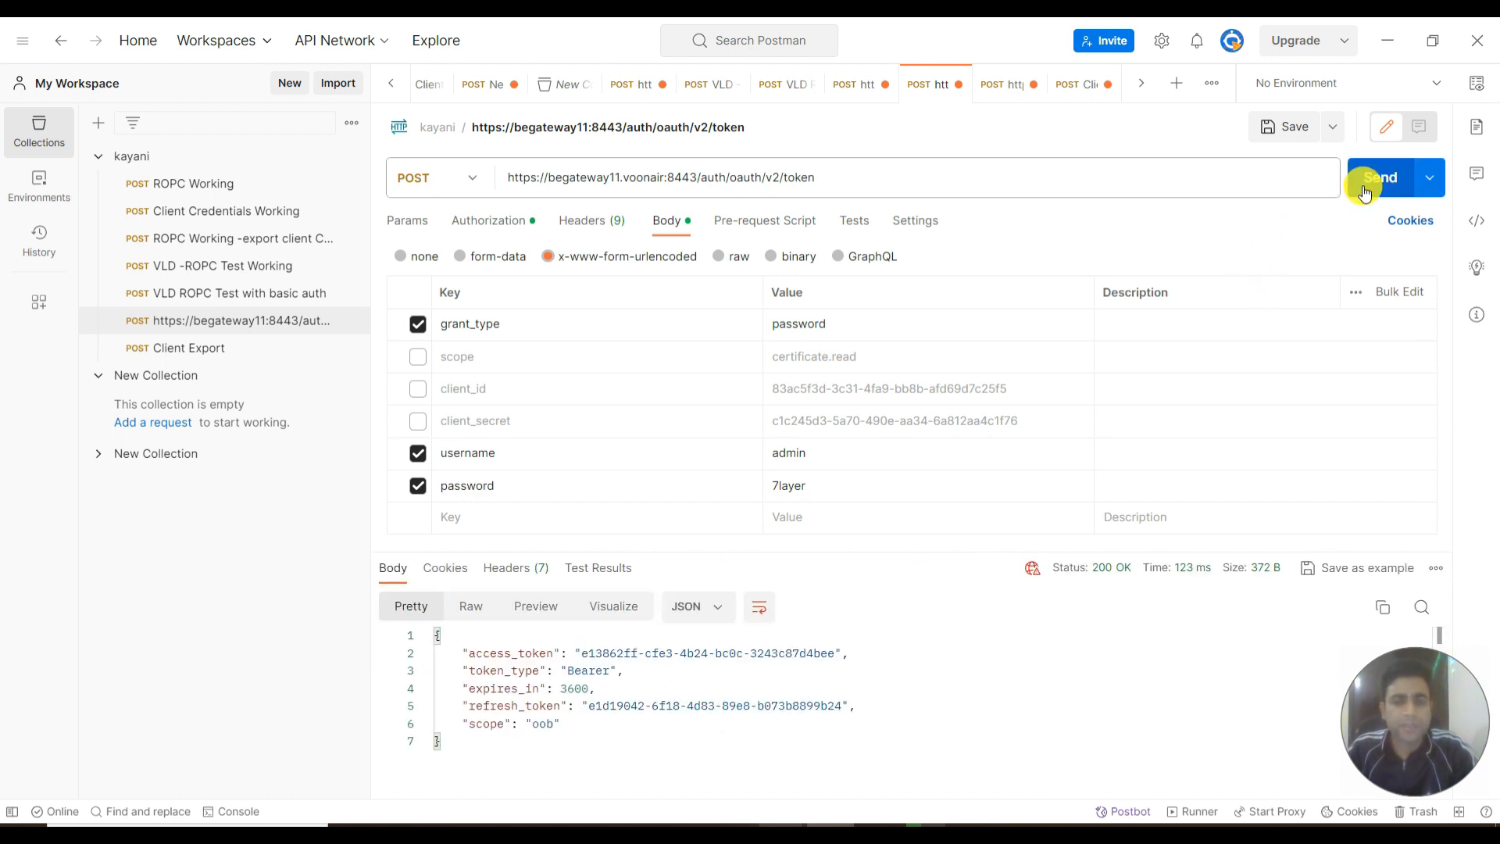
left_click(1380, 178)
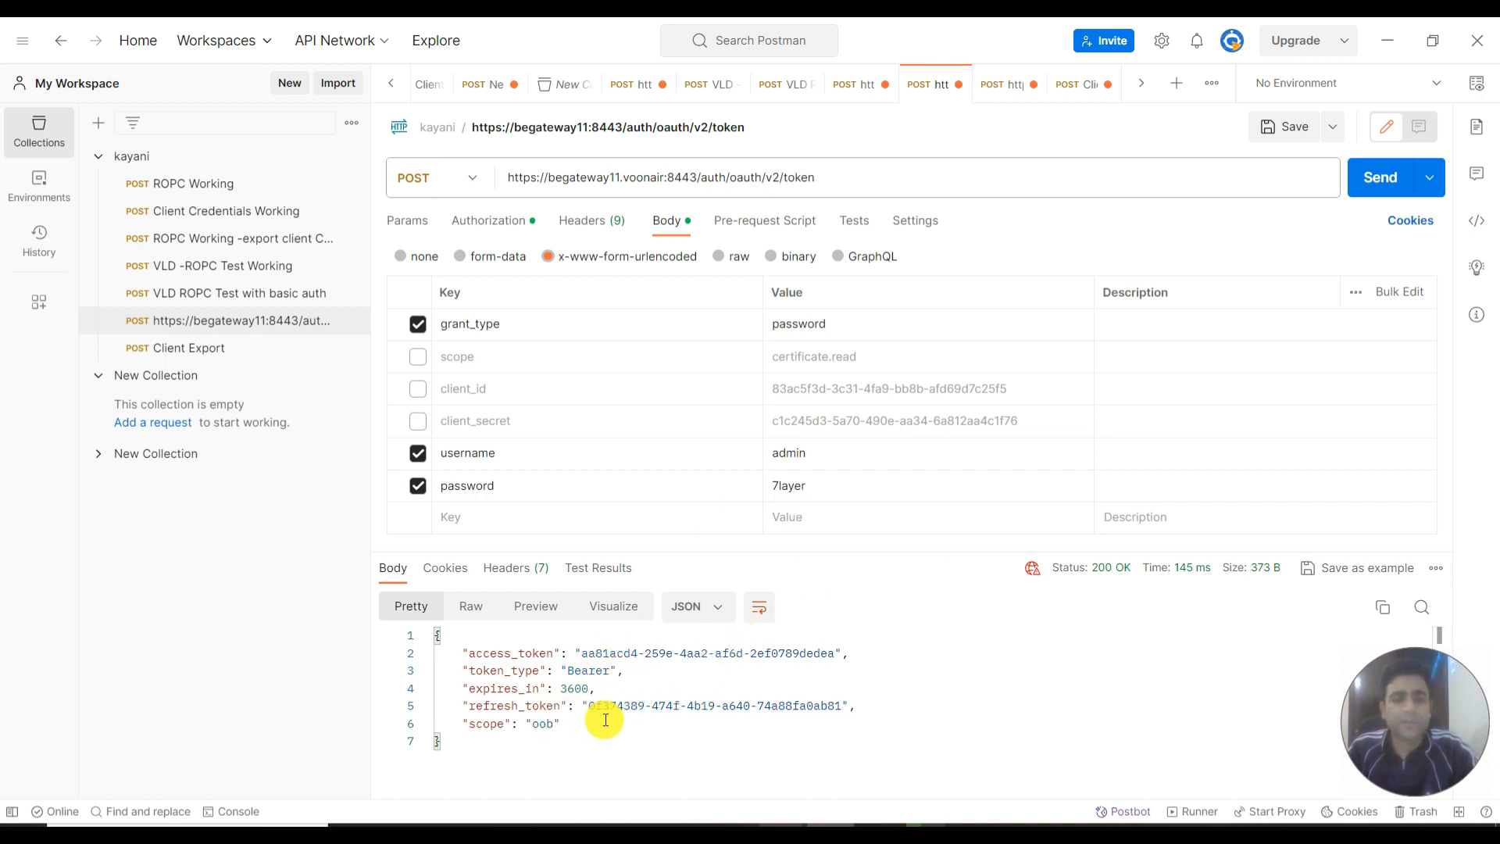
mouse_move(807, 324)
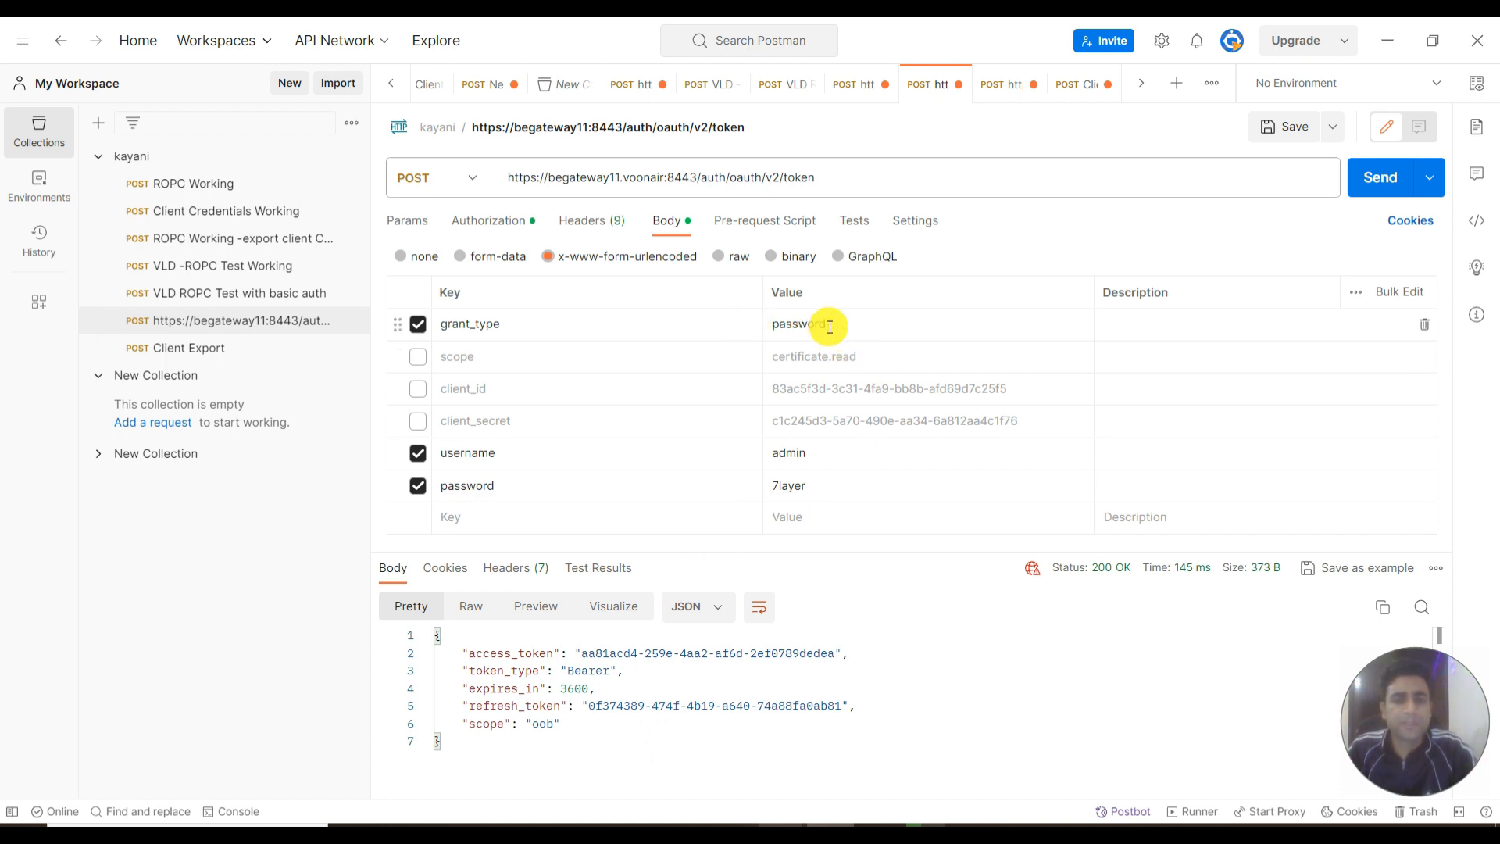
Step: Recheck the Basic Auth client credentials and resend the password-grant token request
left_click(488, 220)
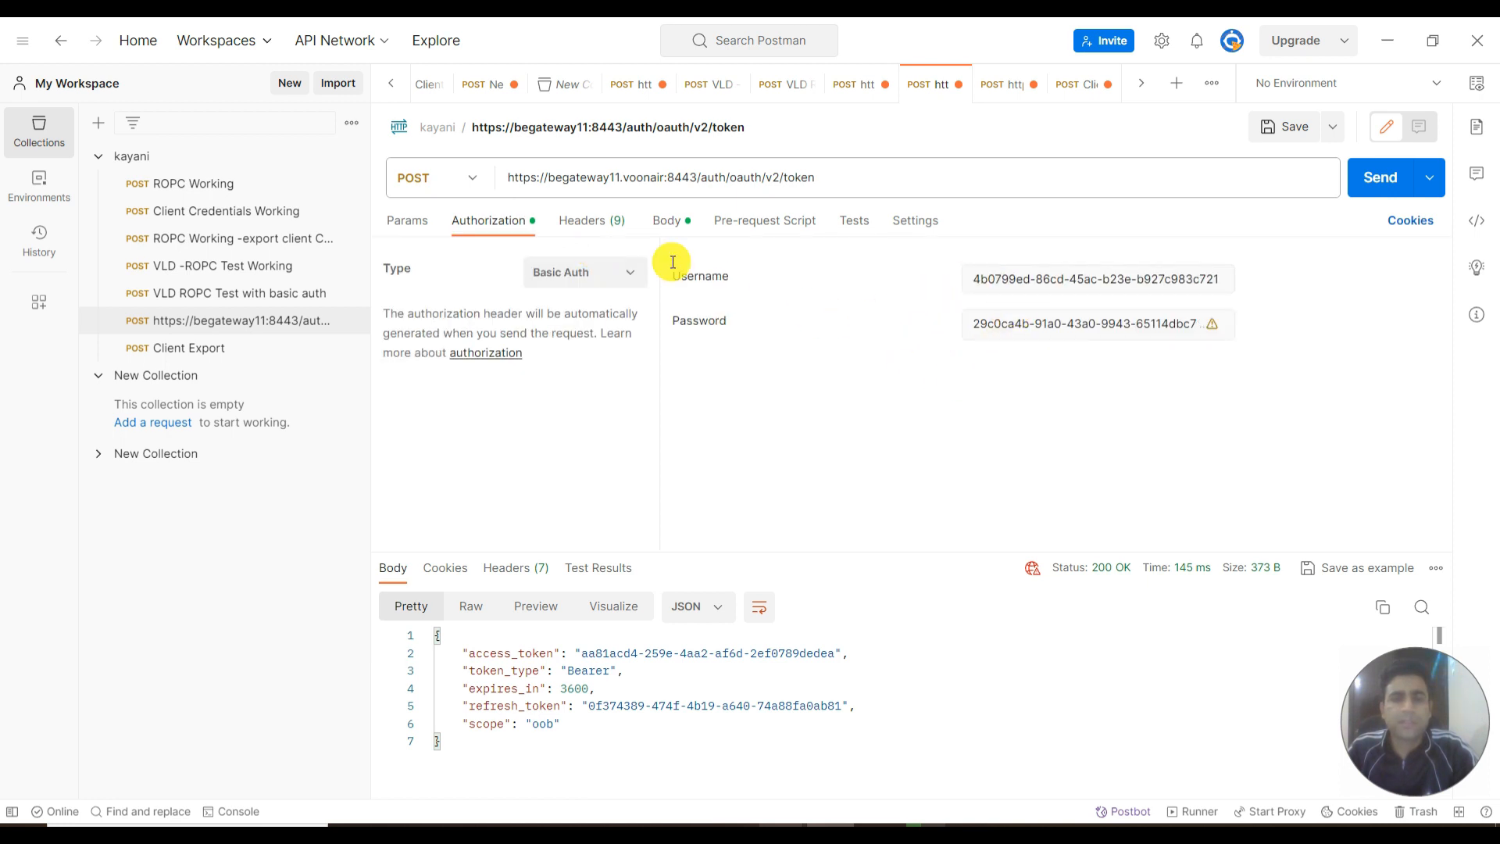
left_click(666, 220)
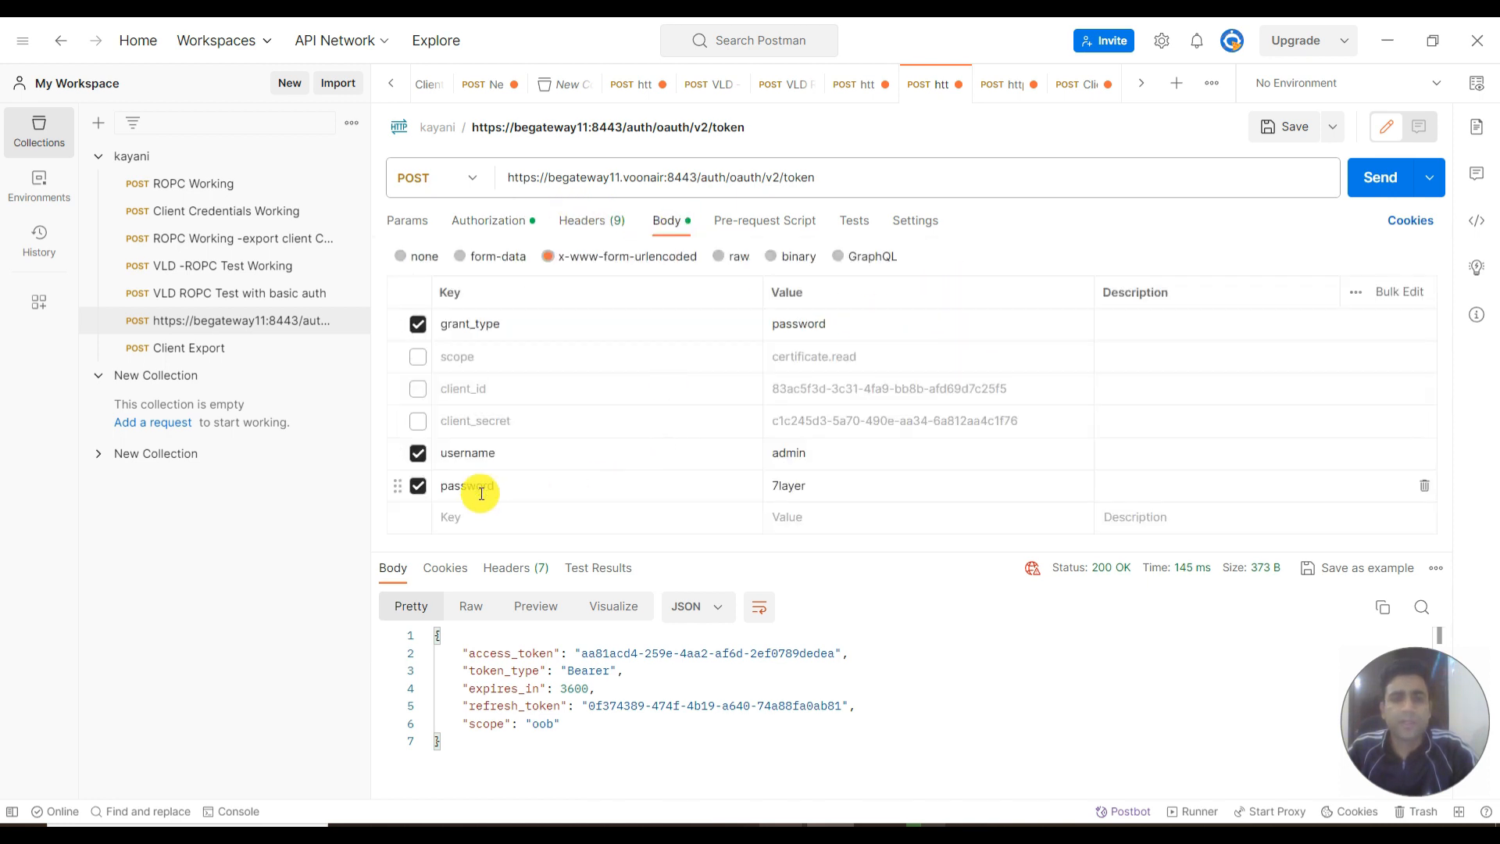
mouse_move(836, 329)
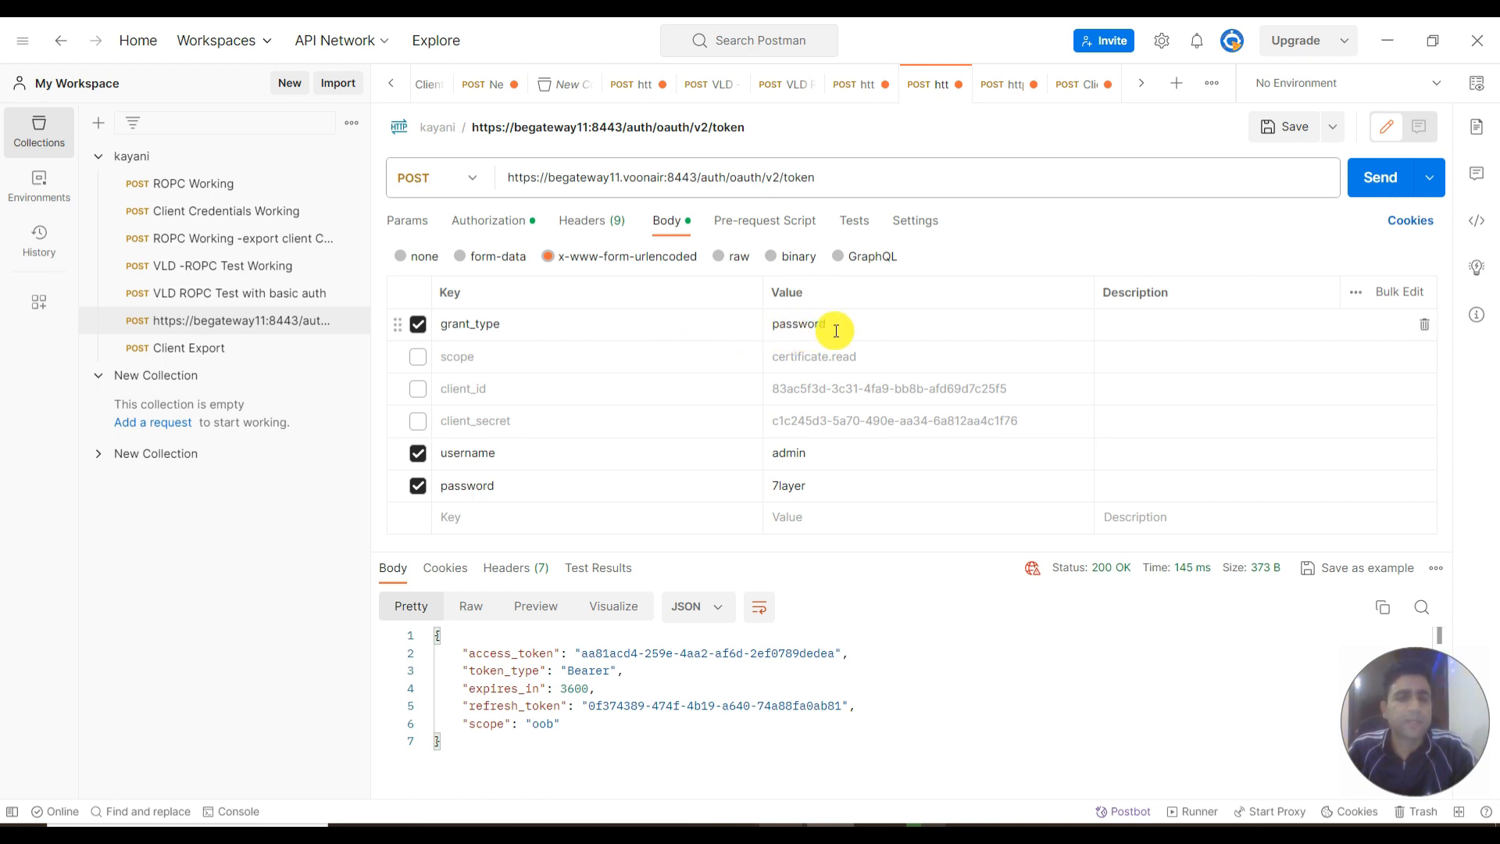
left_click(1381, 177)
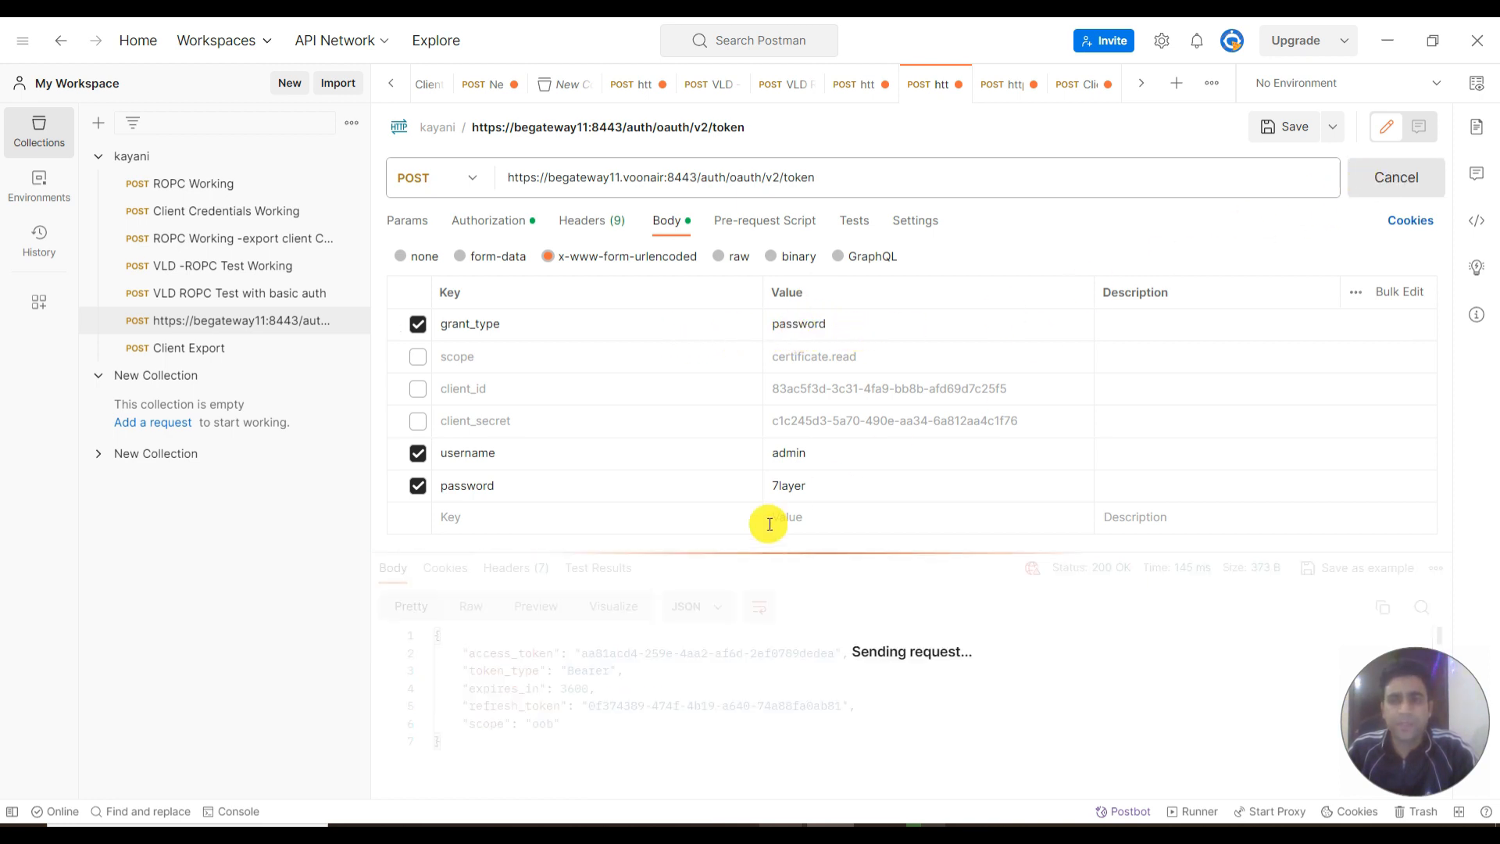